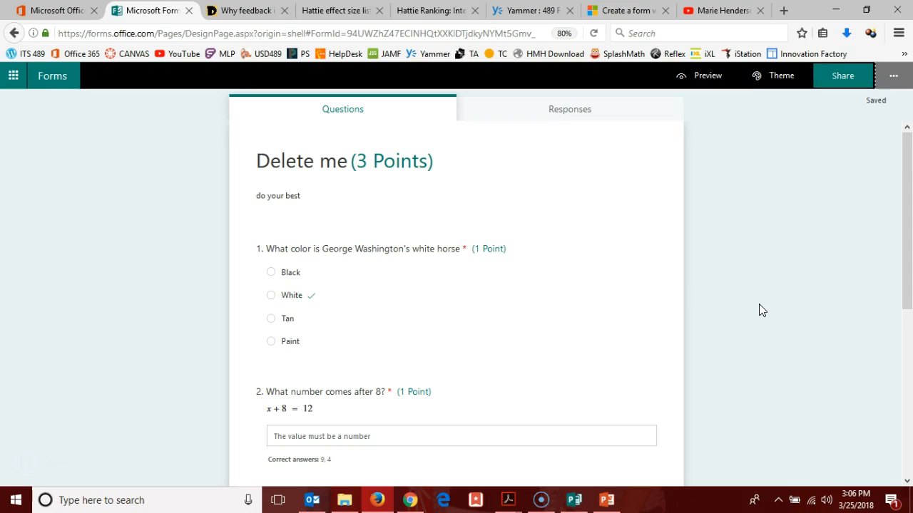
pyautogui.moveTo(816, 212)
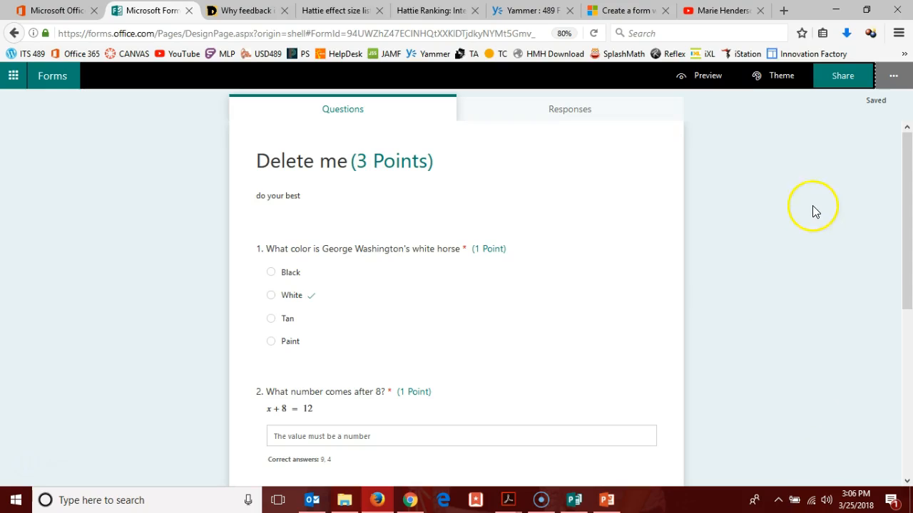
pyautogui.moveTo(893, 76)
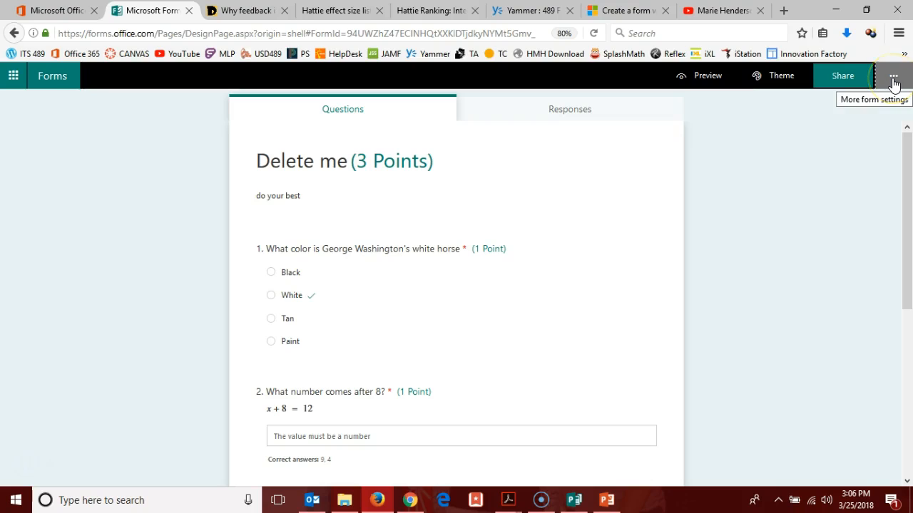
# Show the form's more-settings menu from the top-right ellipsis button.
pyautogui.click(893, 75)
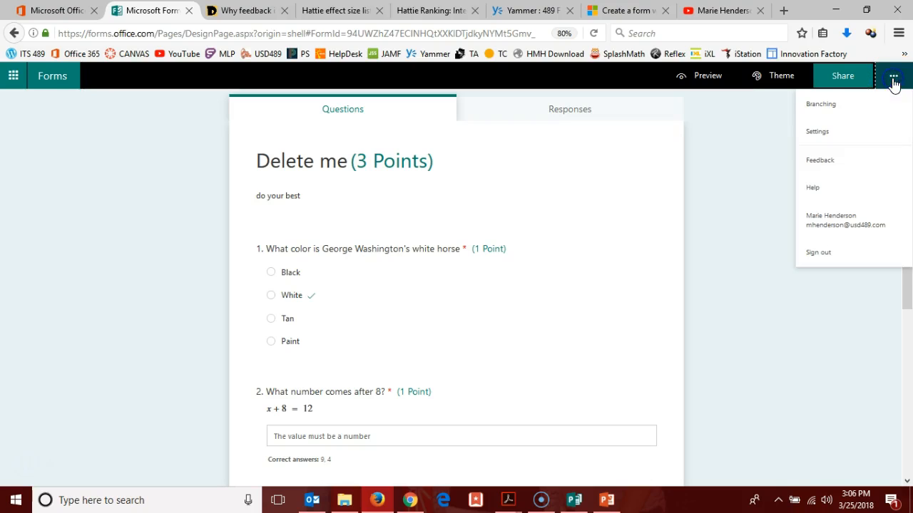
pyautogui.moveTo(893, 75)
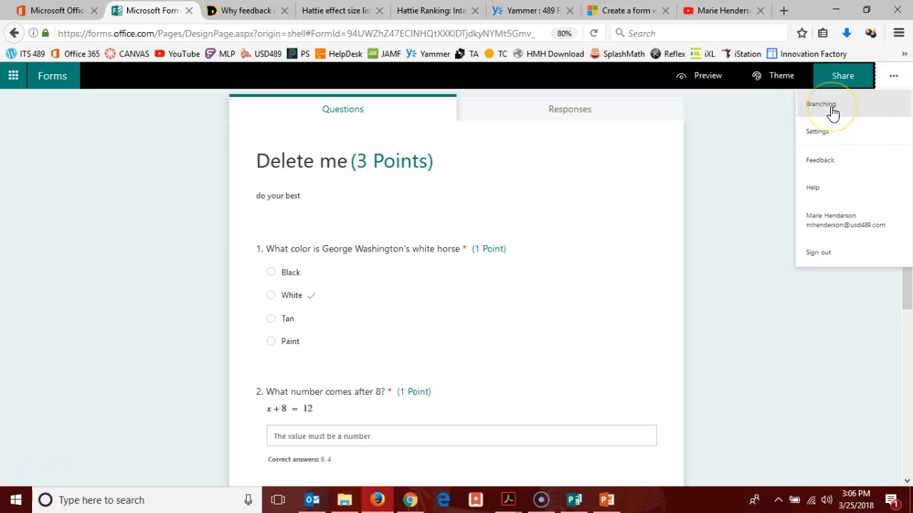
# Choose Branching to see each question 1 answer's go-to destination.
pyautogui.click(820, 104)
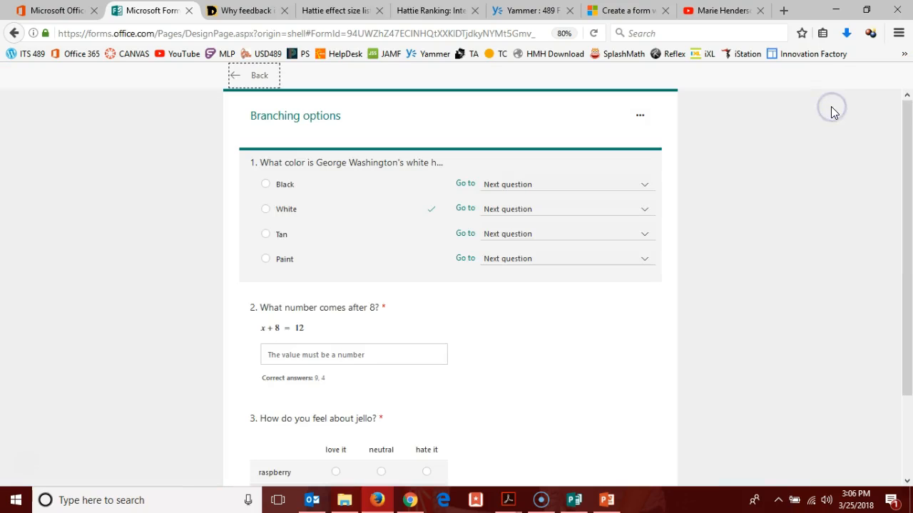
pyautogui.moveTo(761, 114)
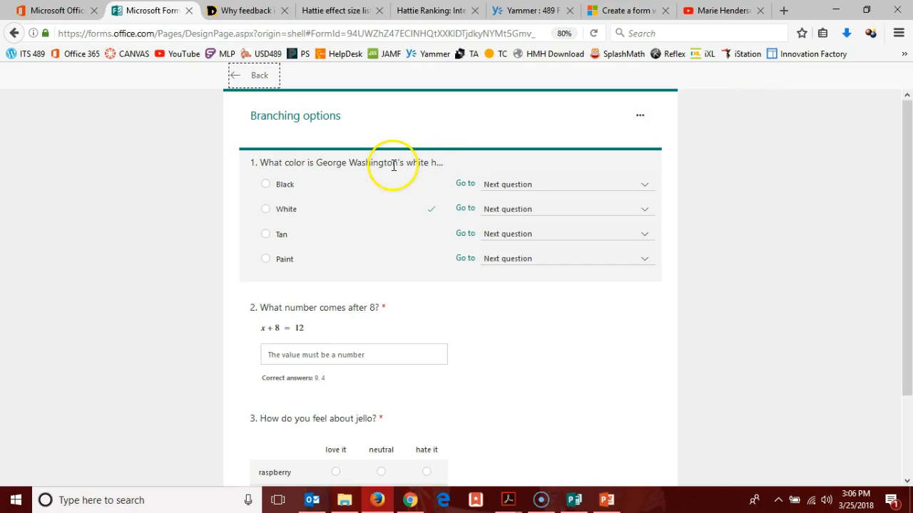
pyautogui.moveTo(353, 166)
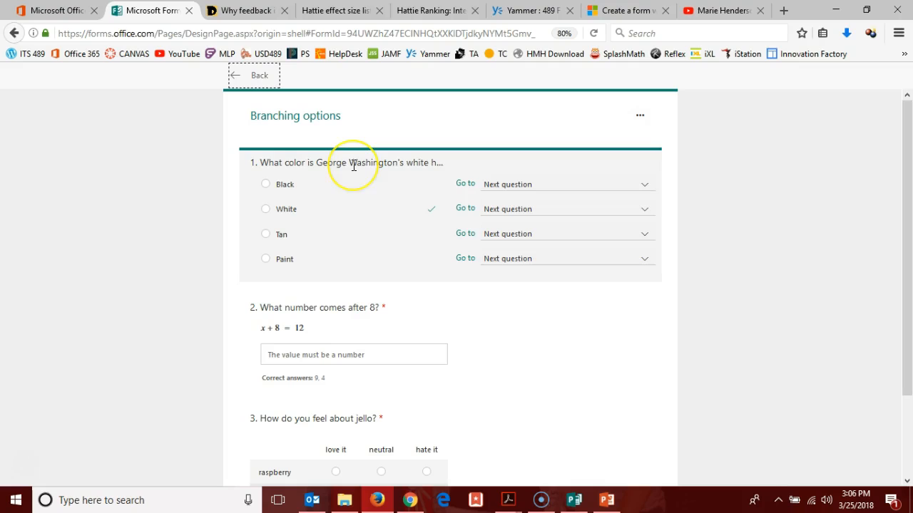
pyautogui.moveTo(291, 174)
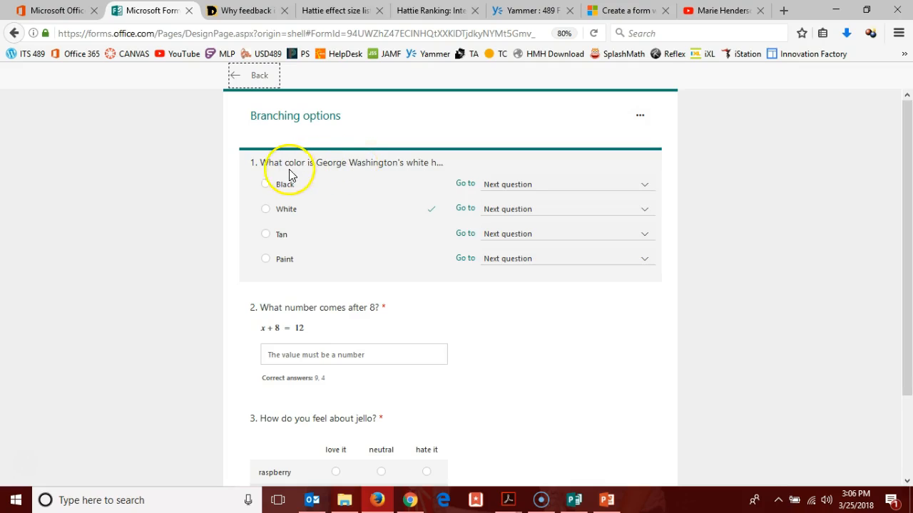
pyautogui.moveTo(335, 169)
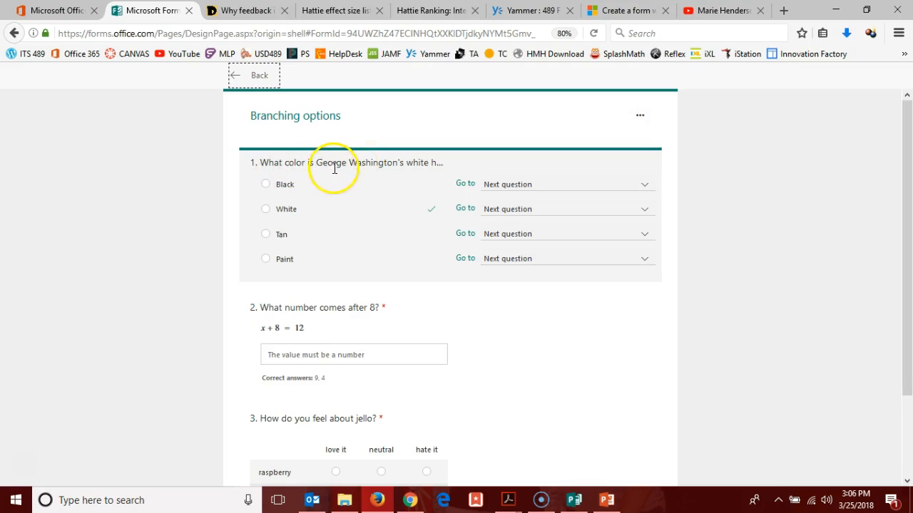
pyautogui.moveTo(371, 163)
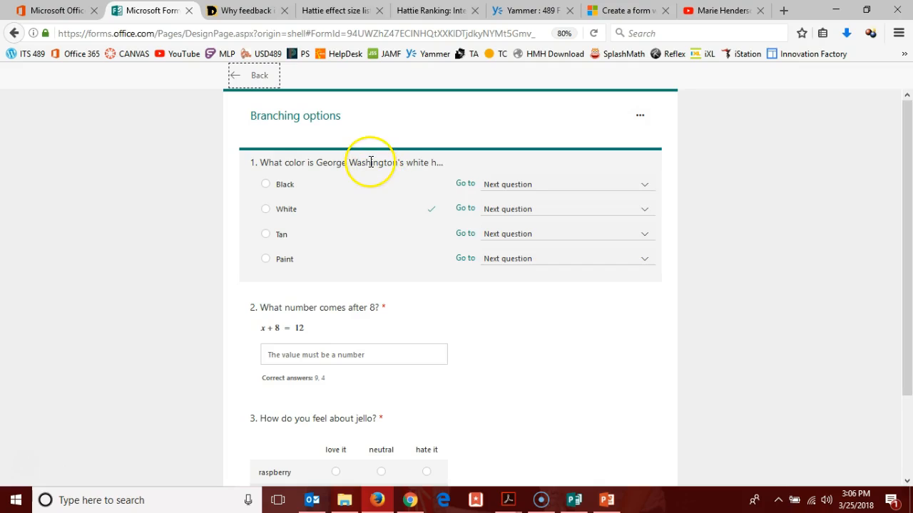
pyautogui.moveTo(496, 183)
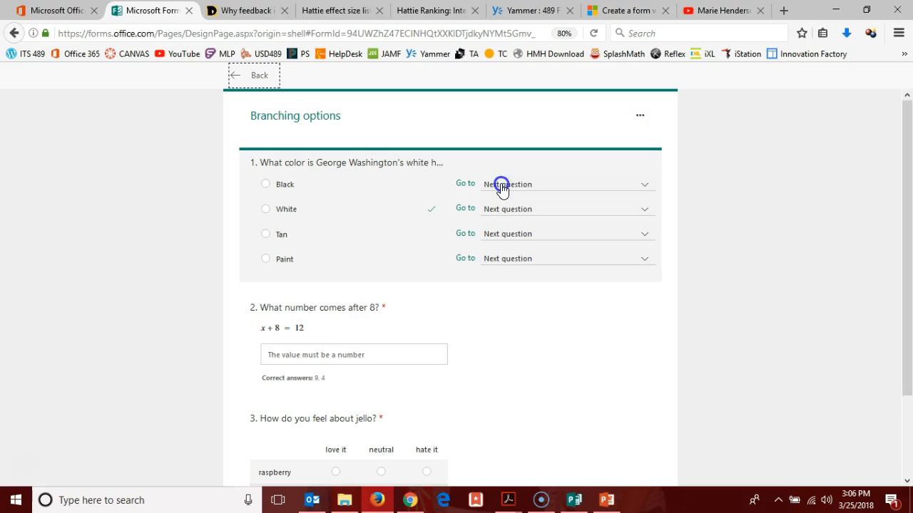
# Set Black to End of the form and Tan and Paint to question 3 about jello.
pyautogui.click(568, 184)
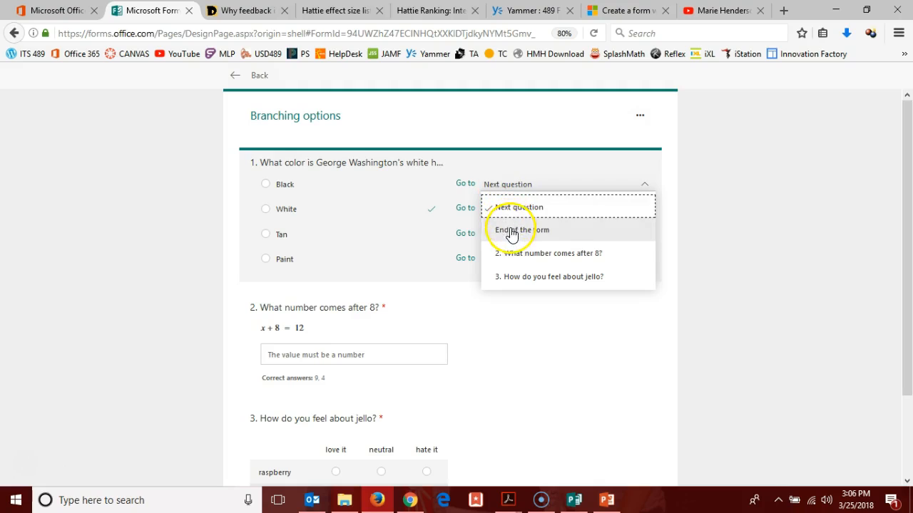
pyautogui.click(522, 229)
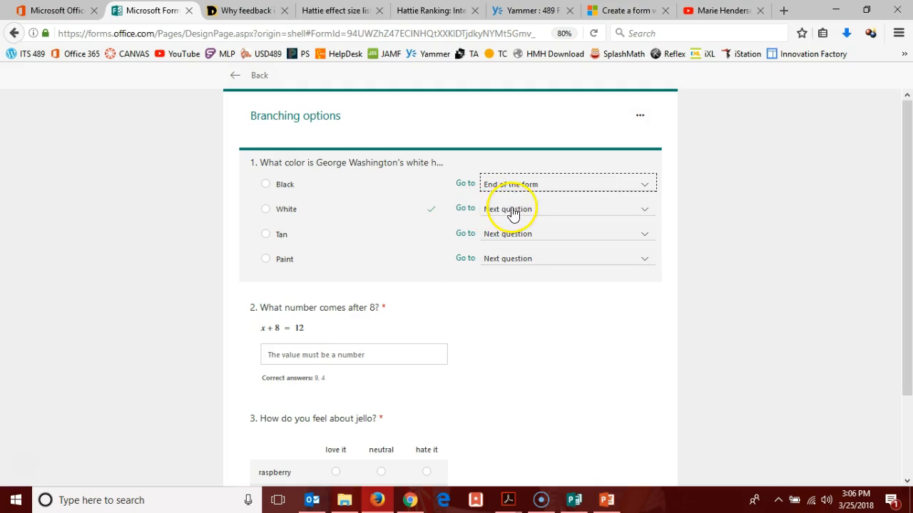
pyautogui.click(567, 234)
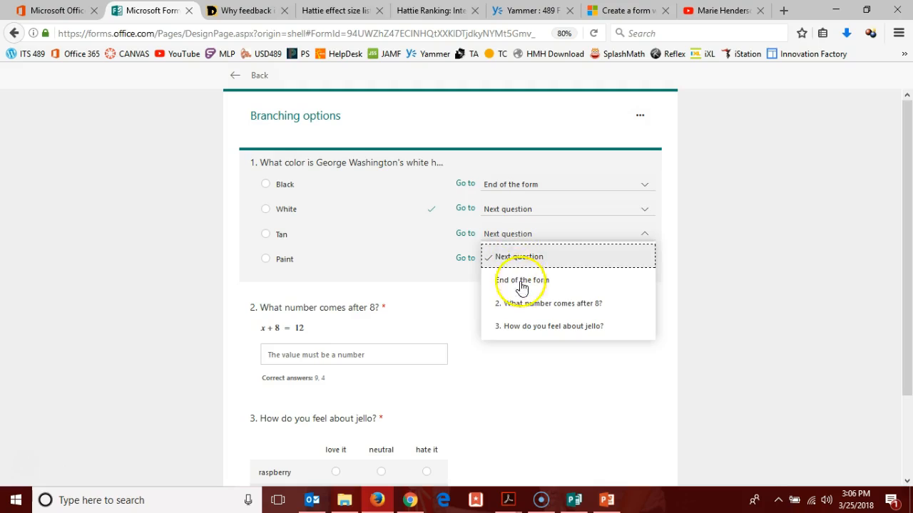
pyautogui.moveTo(525, 330)
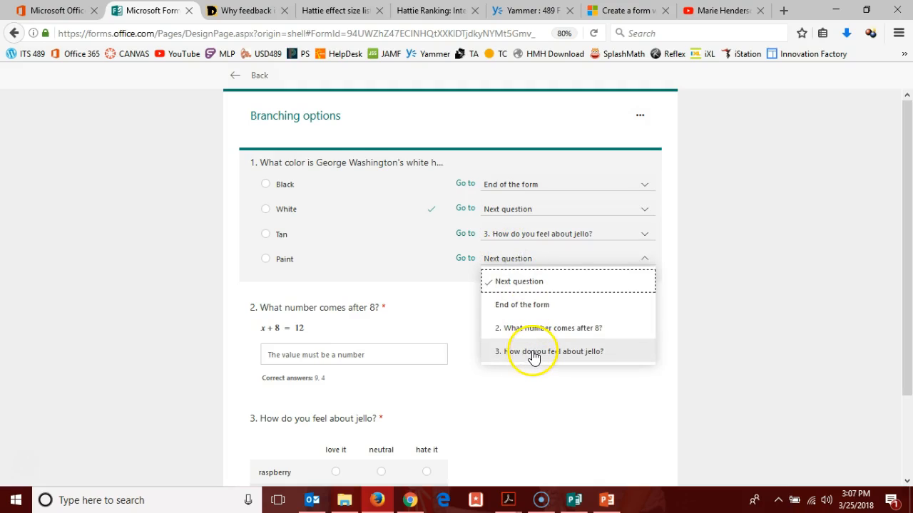
pyautogui.moveTo(533, 354)
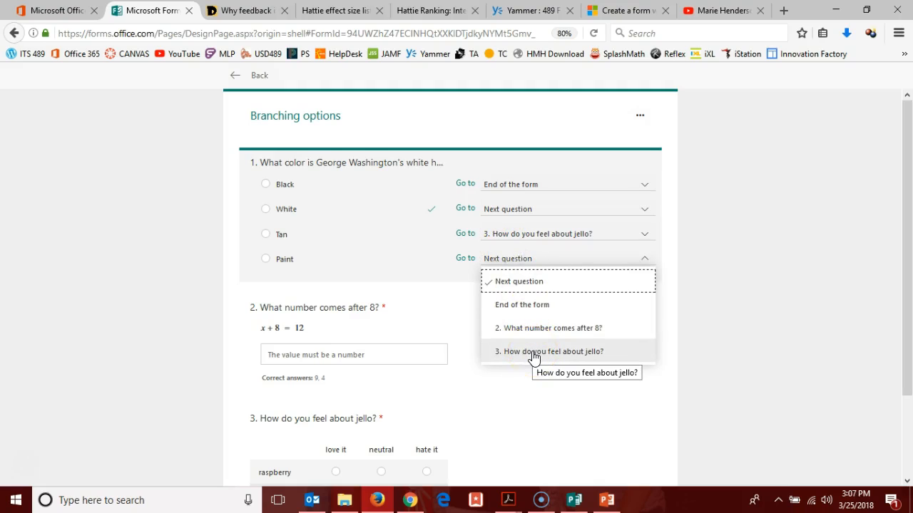
pyautogui.click(550, 351)
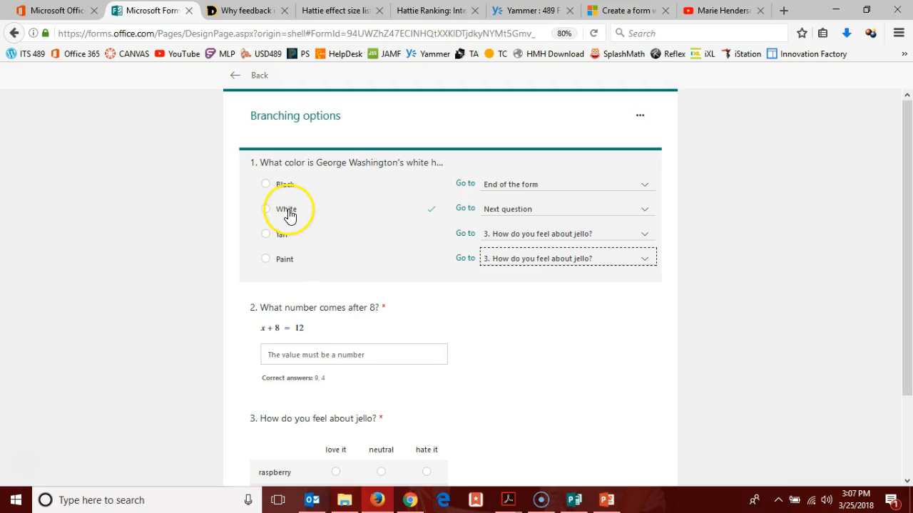
pyautogui.moveTo(302, 221)
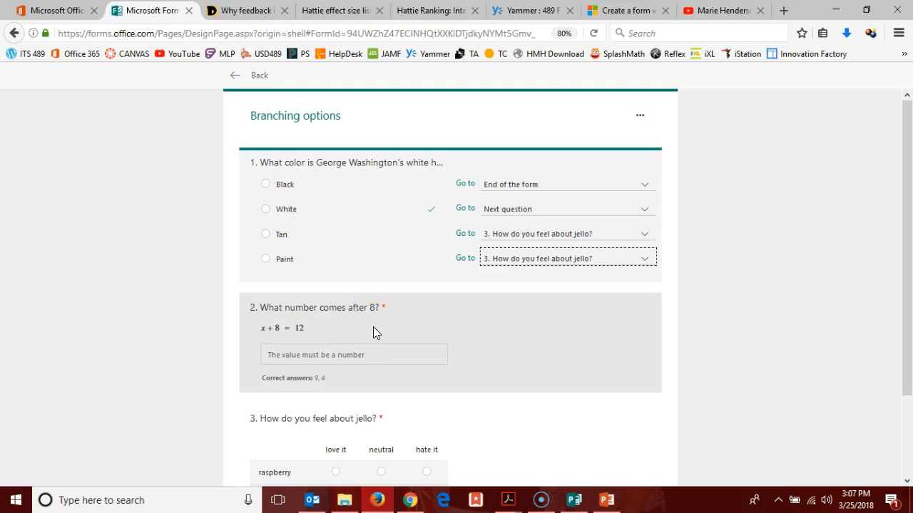
pyautogui.moveTo(455, 326)
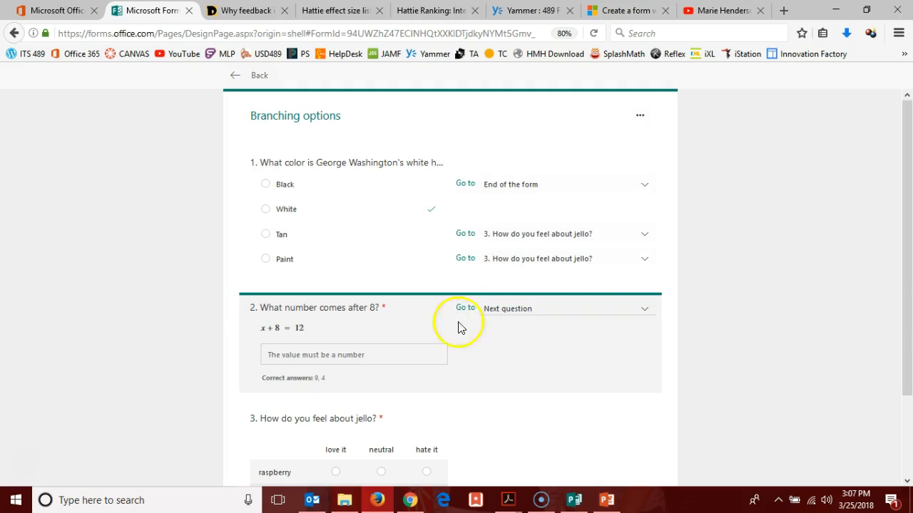
pyautogui.moveTo(498, 315)
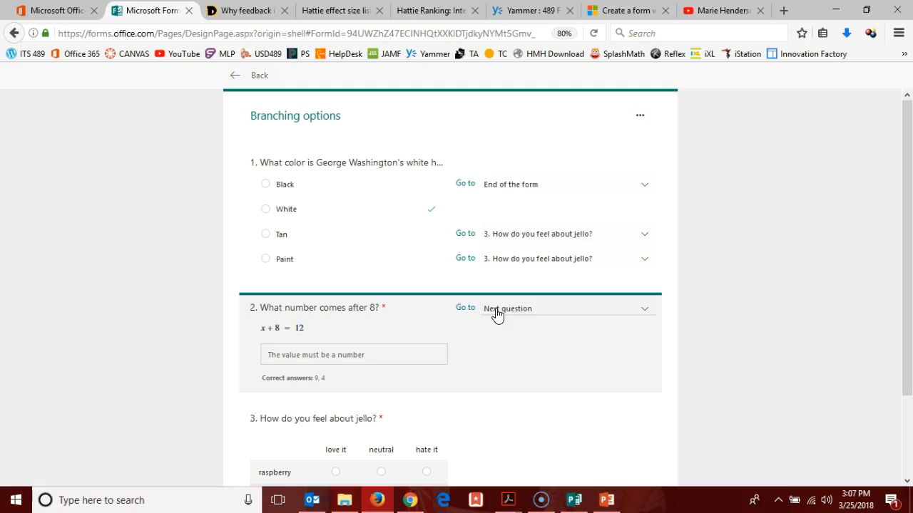
# Inspect question 2's Go to destinations and keep it at Next question.
pyautogui.click(568, 308)
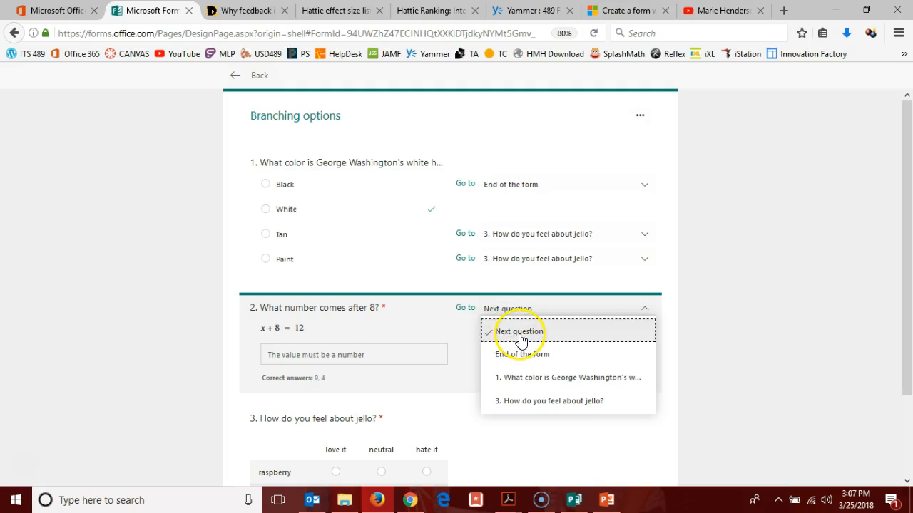
pyautogui.moveTo(502, 357)
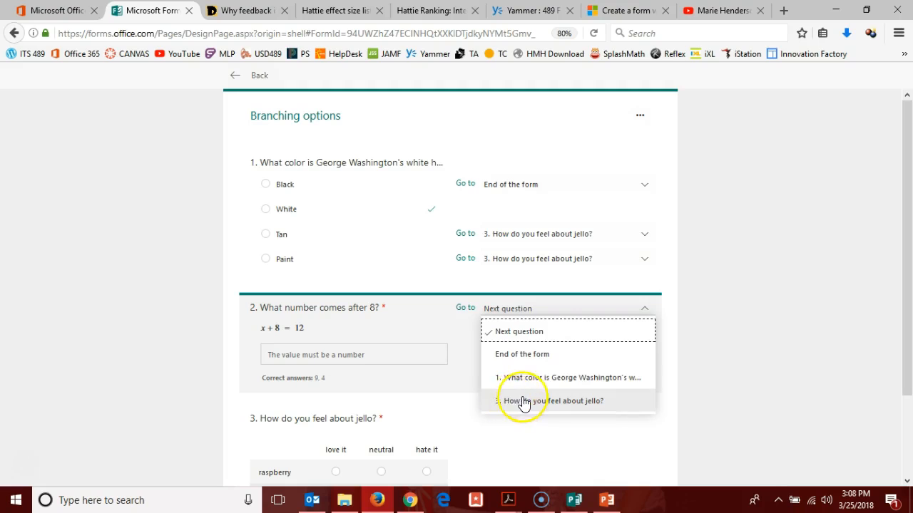
pyautogui.moveTo(545, 406)
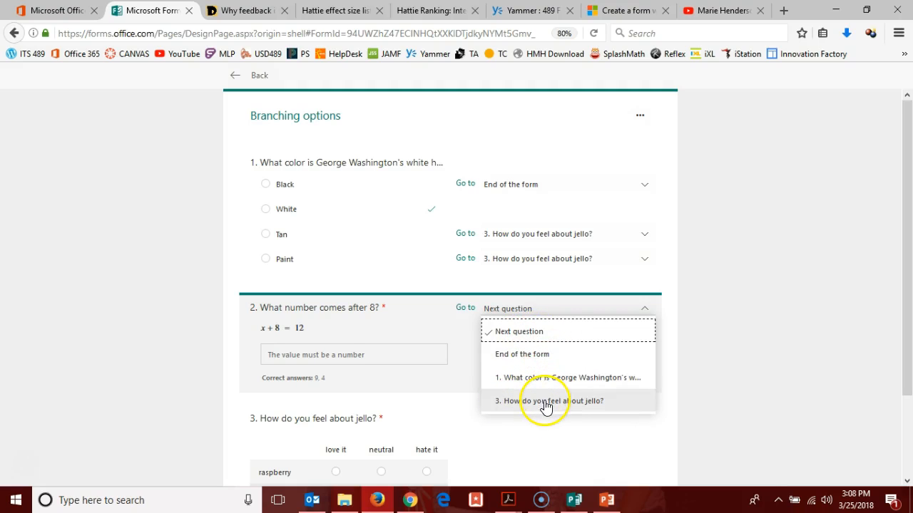
pyautogui.moveTo(464, 388)
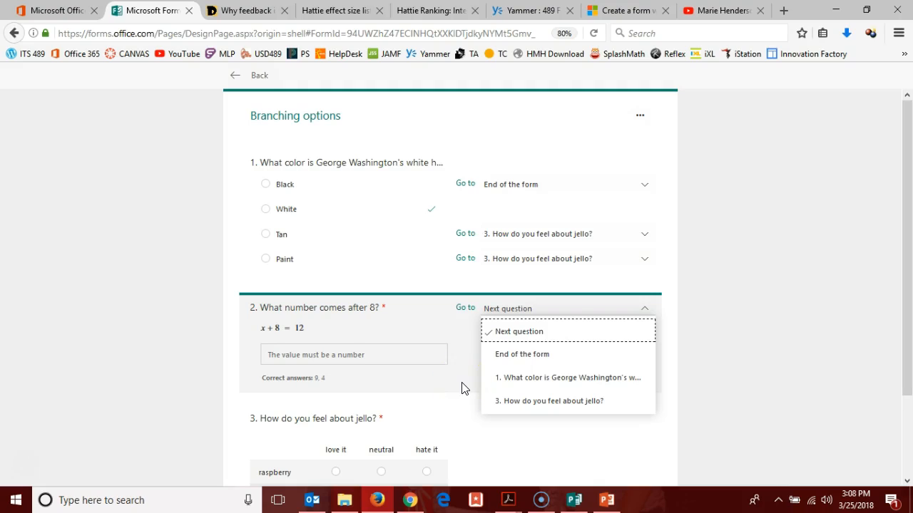
pyautogui.click(519, 331)
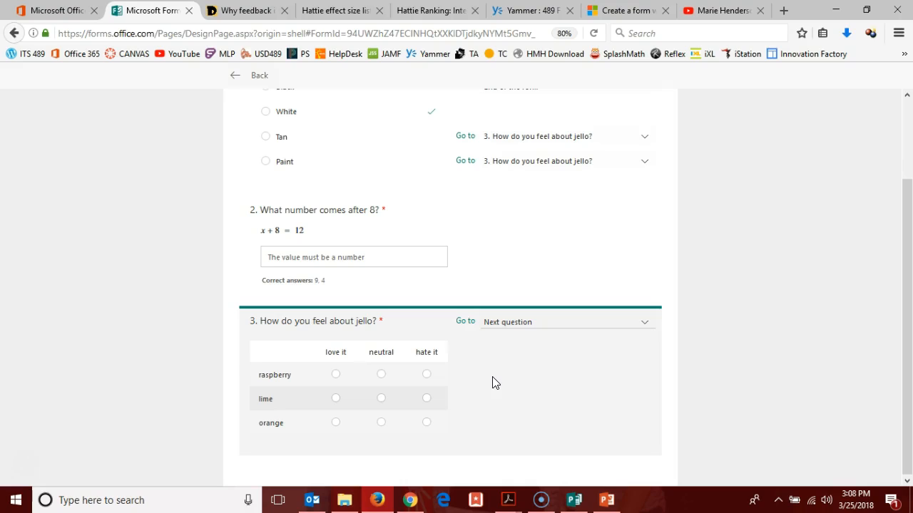
pyautogui.moveTo(487, 330)
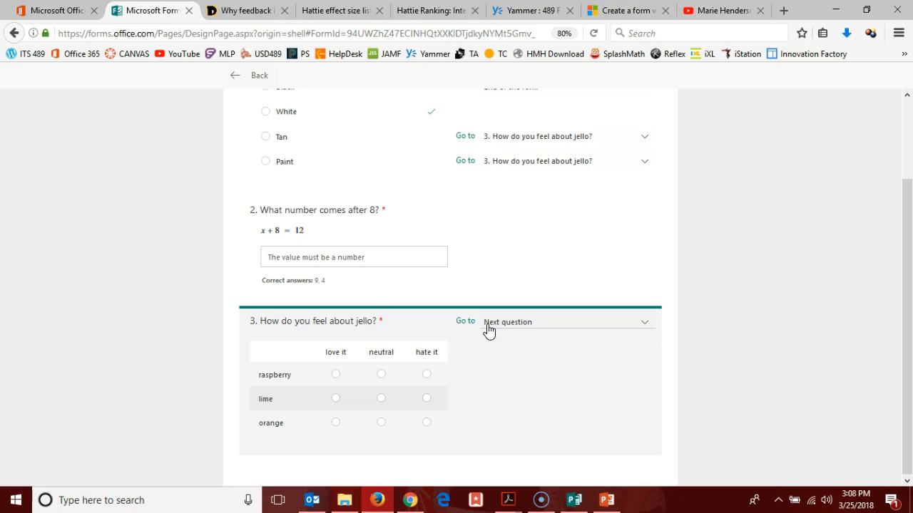
pyautogui.click(567, 322)
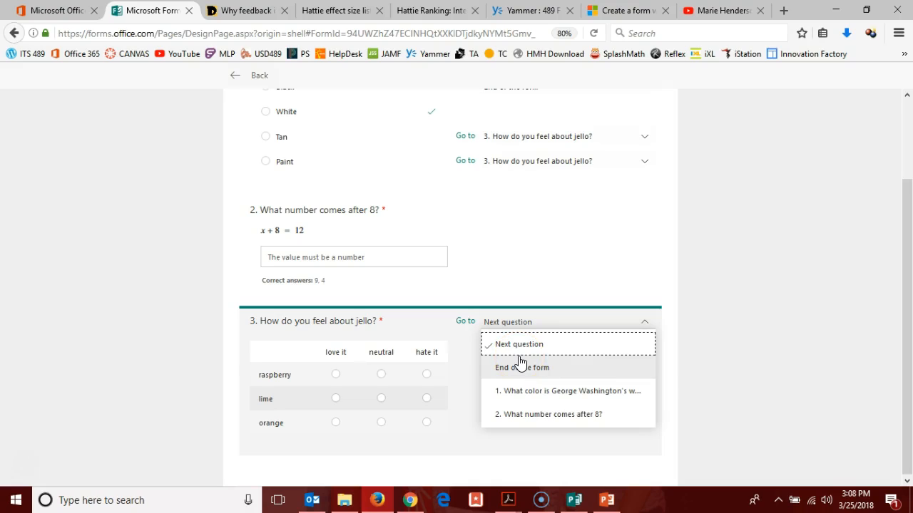
pyautogui.moveTo(513, 393)
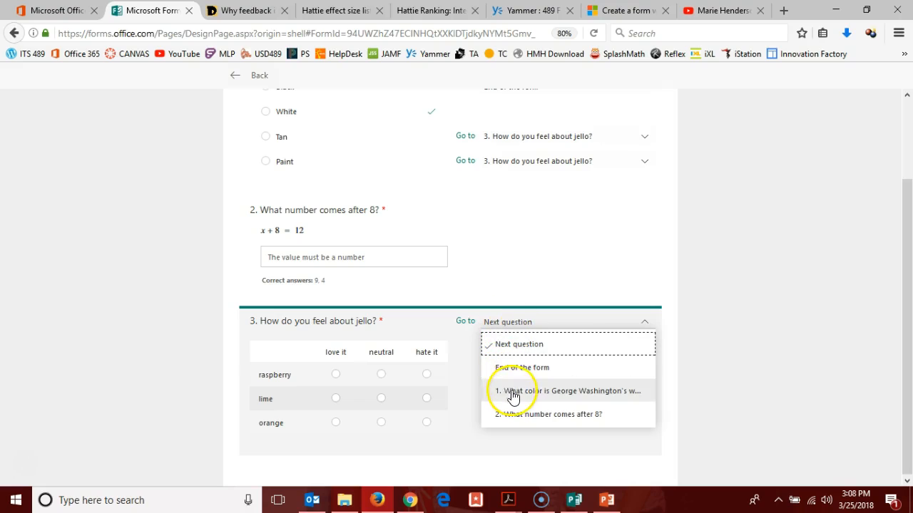
pyautogui.moveTo(522, 399)
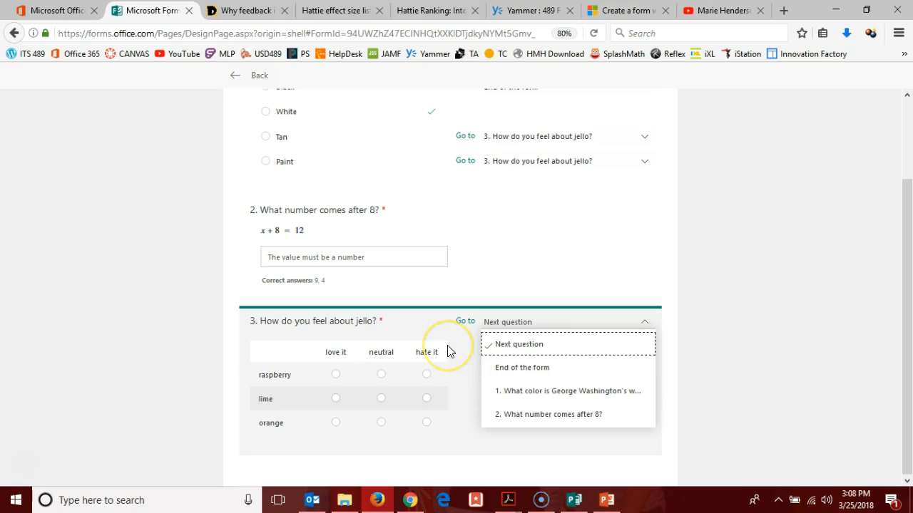
pyautogui.click(519, 343)
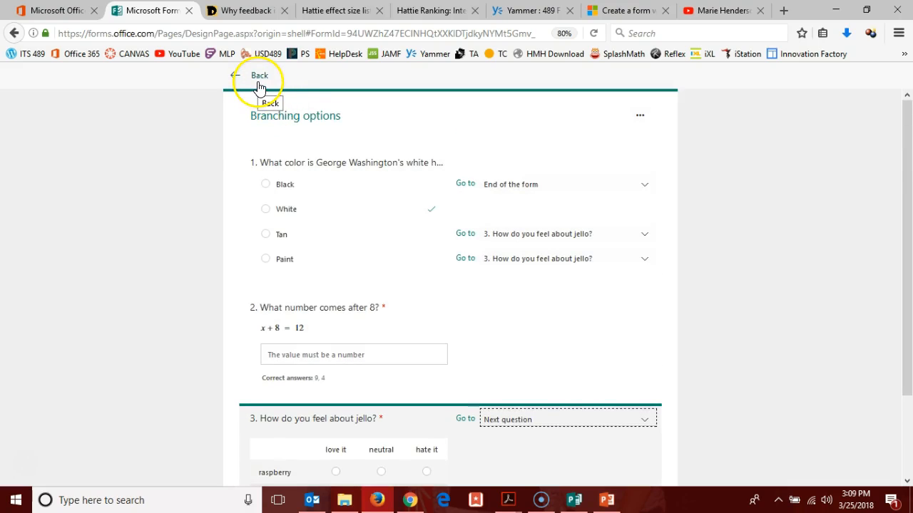
# Return to the form editor and preview the quiz showing question 1 about the white horse.
pyautogui.click(260, 74)
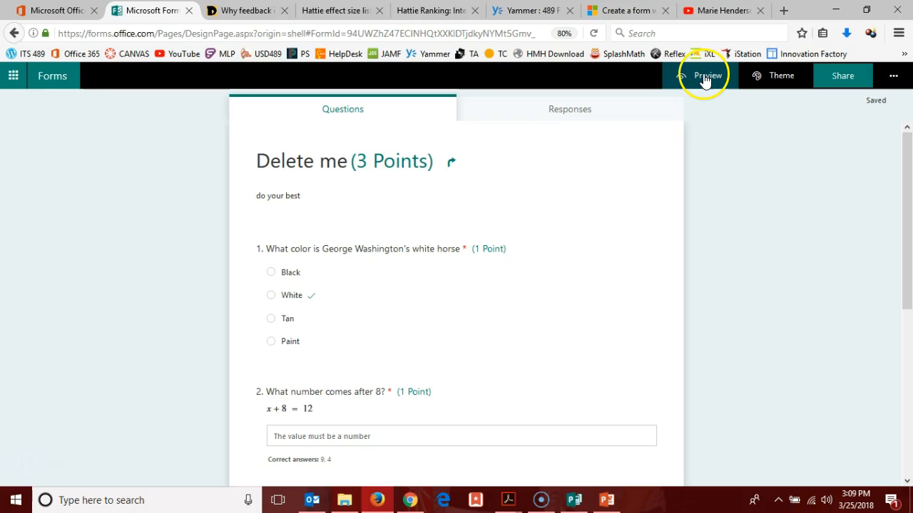
pyautogui.click(707, 74)
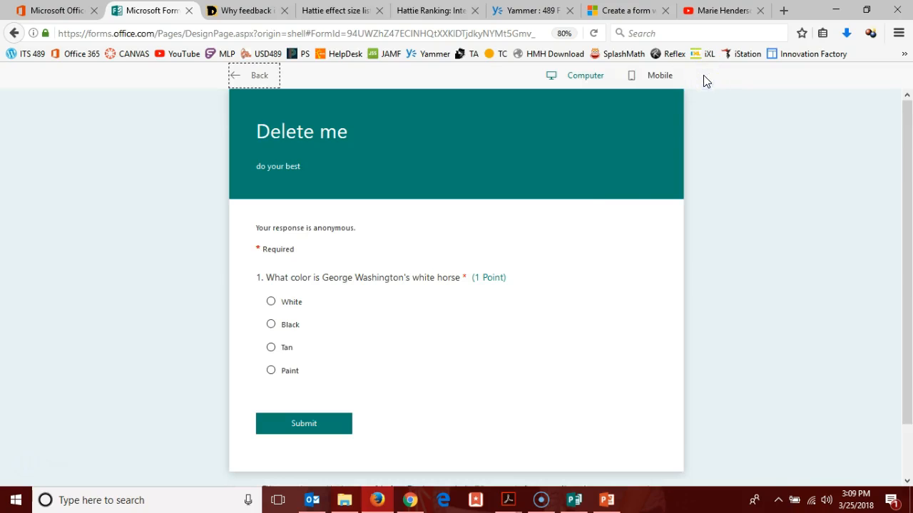
pyautogui.moveTo(629, 339)
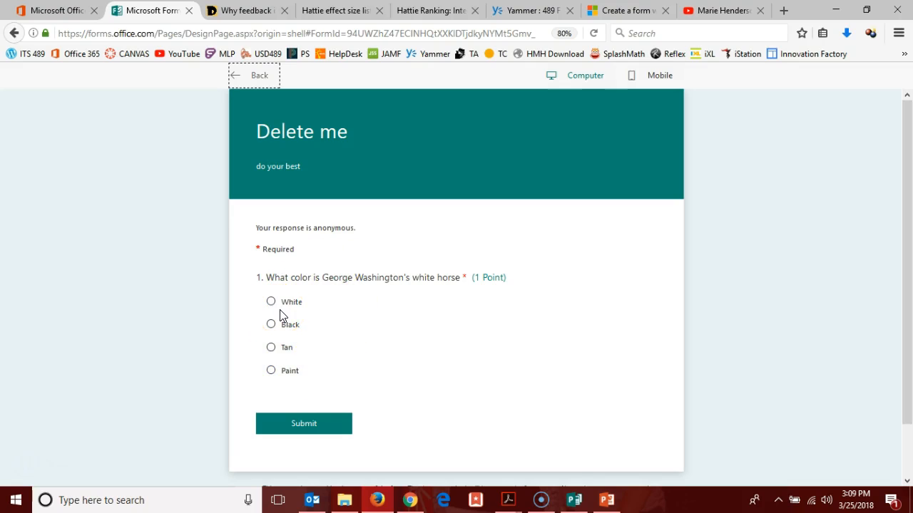
pyautogui.moveTo(301, 315)
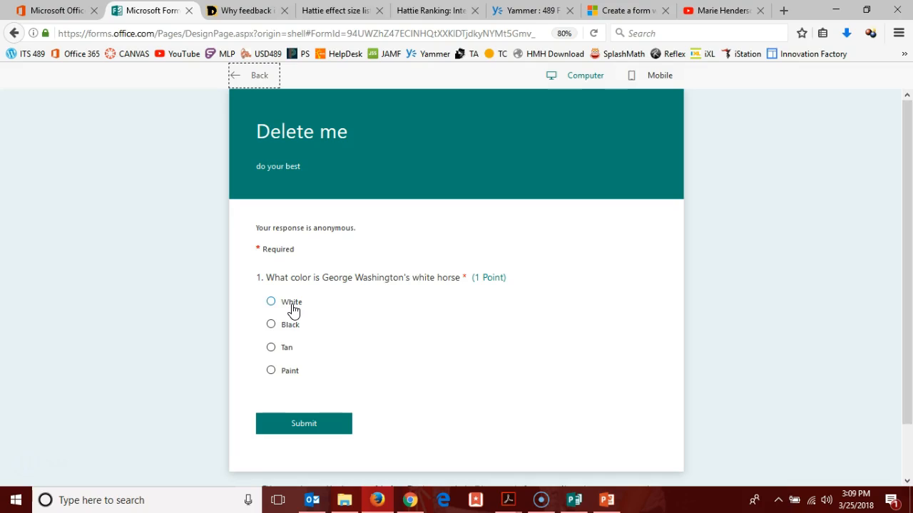
pyautogui.moveTo(292, 311)
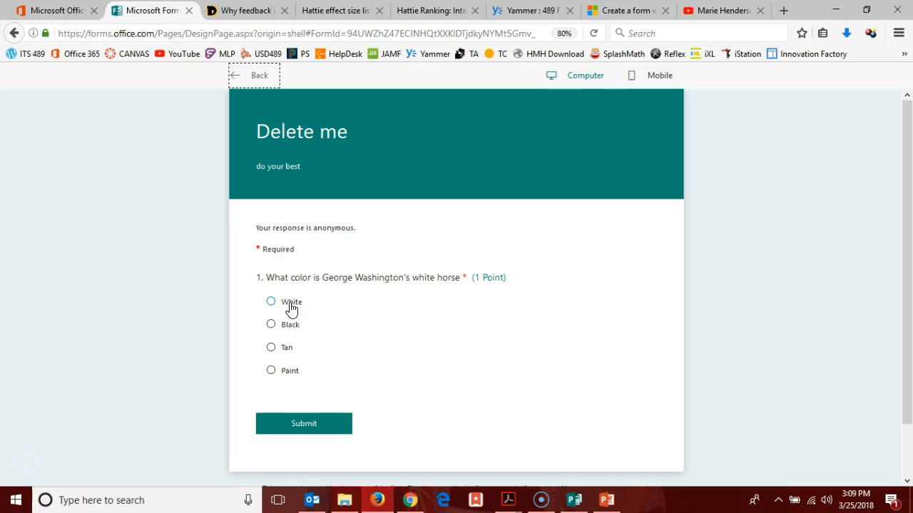
# Answer White to question 1 and reveal questions 2 and 3 below.
pyautogui.click(271, 301)
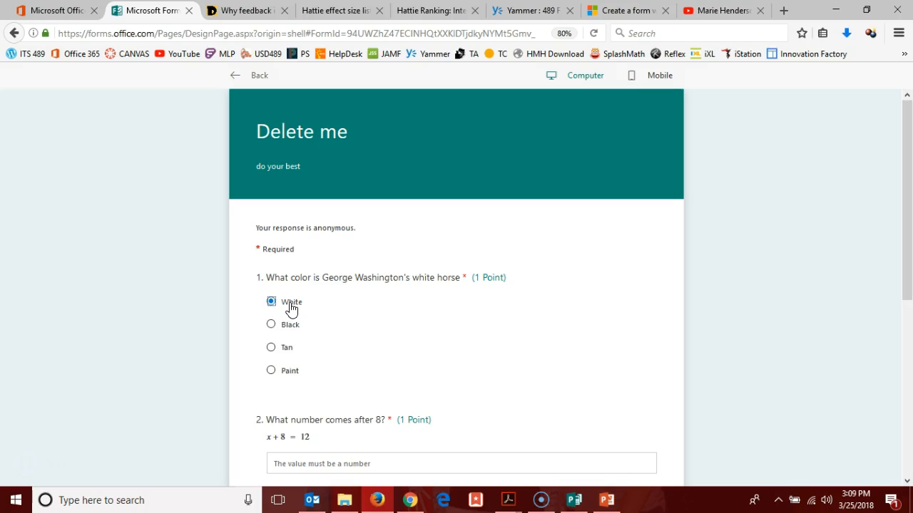
pyautogui.scroll(-3)
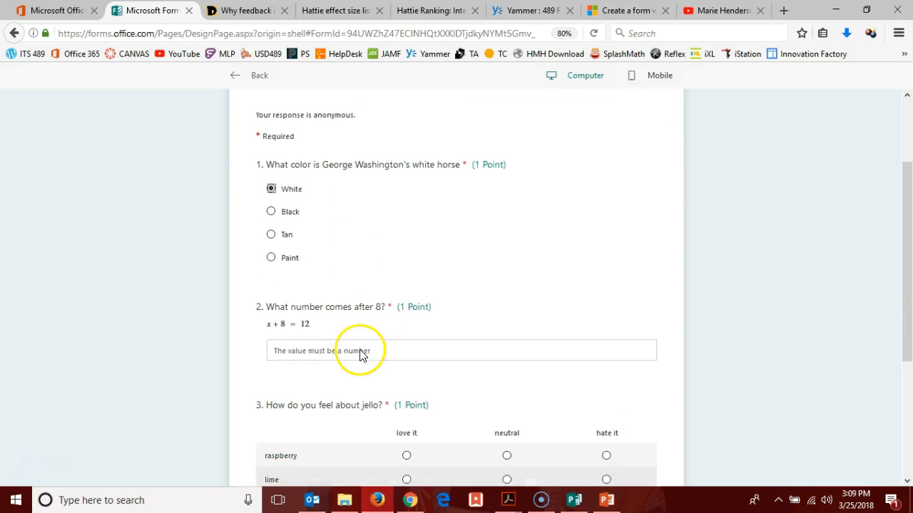
pyautogui.scroll(-3)
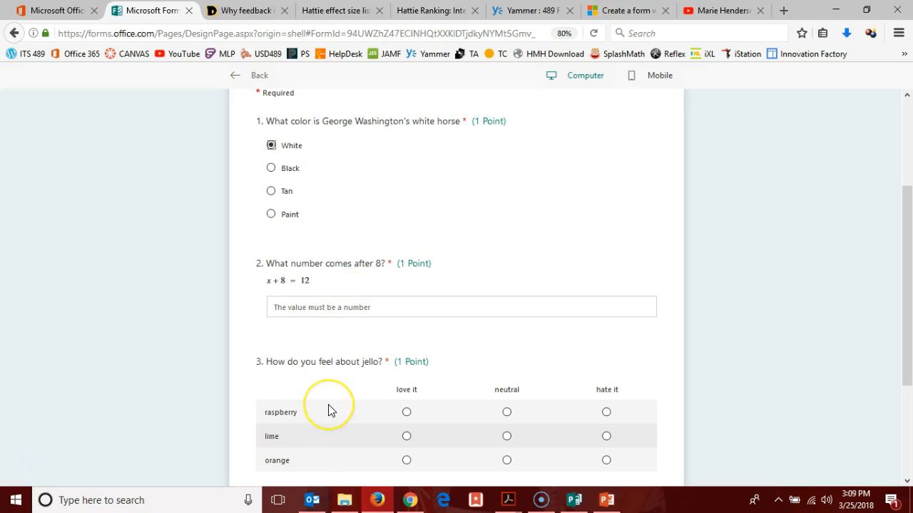
pyautogui.moveTo(379, 288)
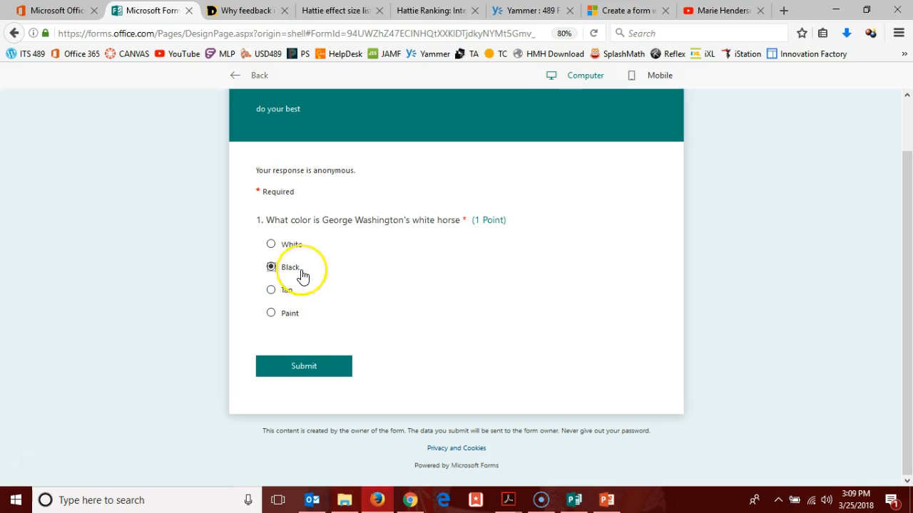
# Answer Black, then Tan and Paint, confirming Tan and Paint jump to the jello question.
pyautogui.click(271, 267)
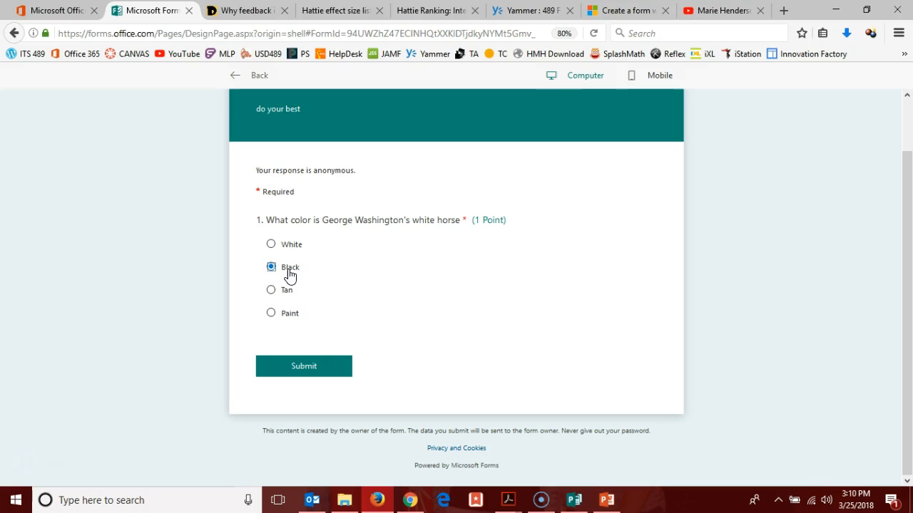
pyautogui.moveTo(288, 298)
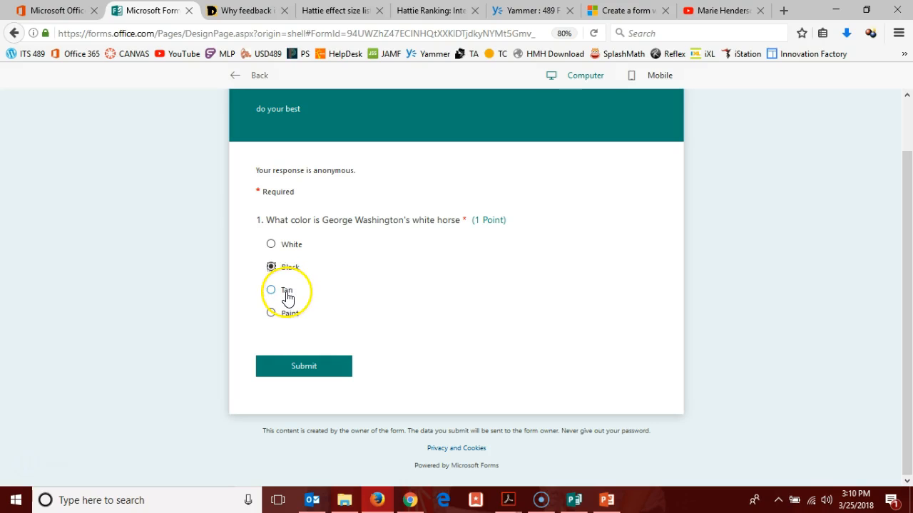
pyautogui.click(271, 289)
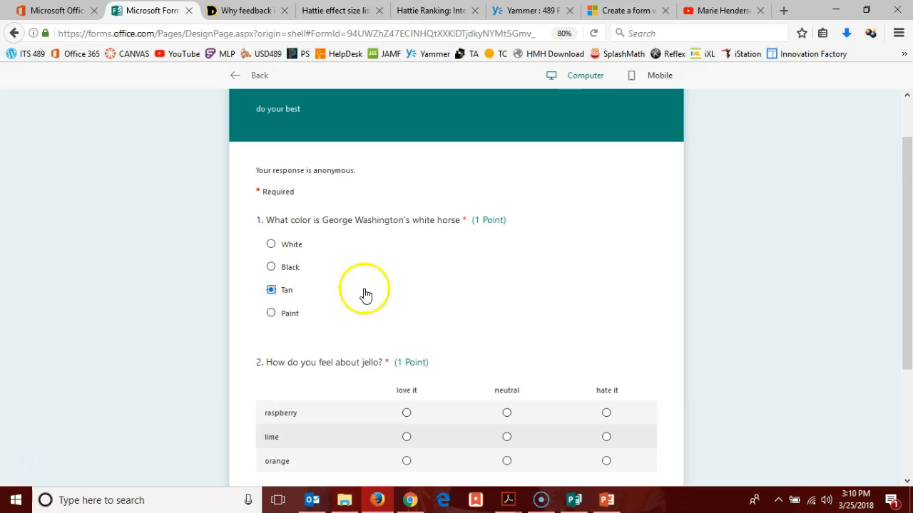
pyautogui.moveTo(463, 384)
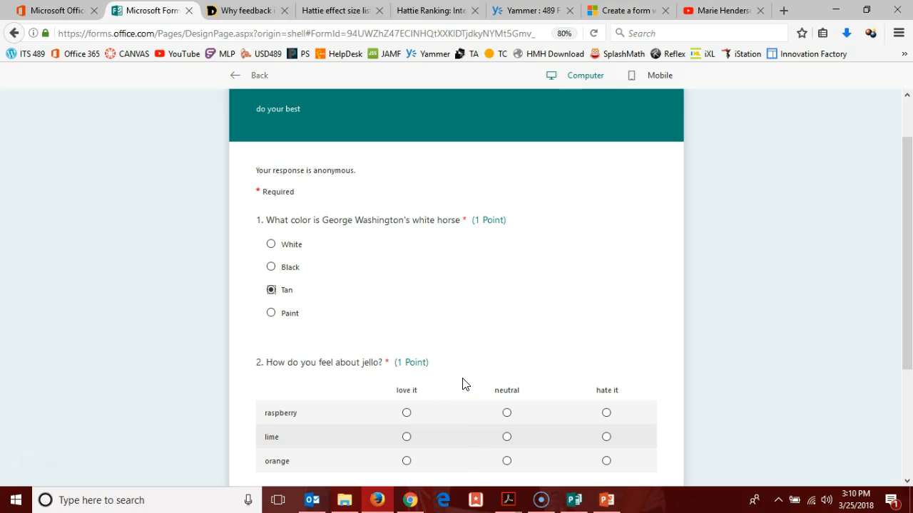
pyautogui.scroll(-3)
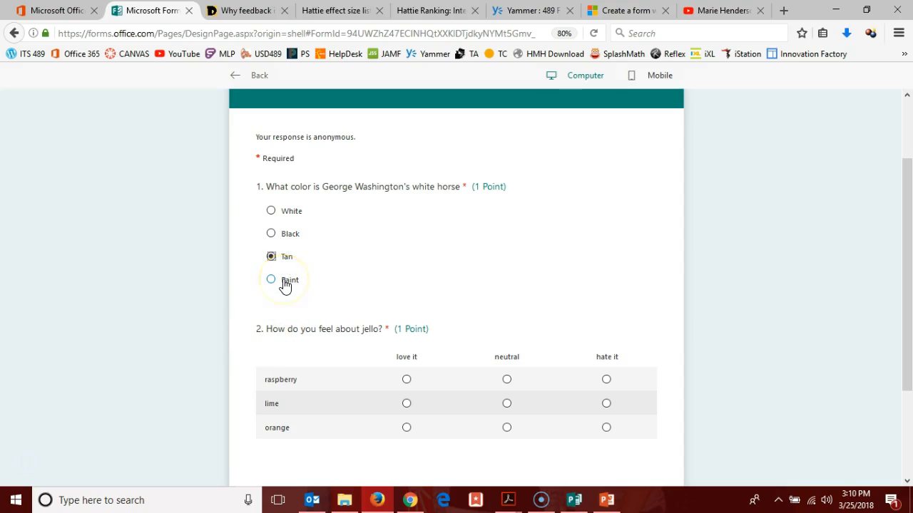
pyautogui.click(271, 278)
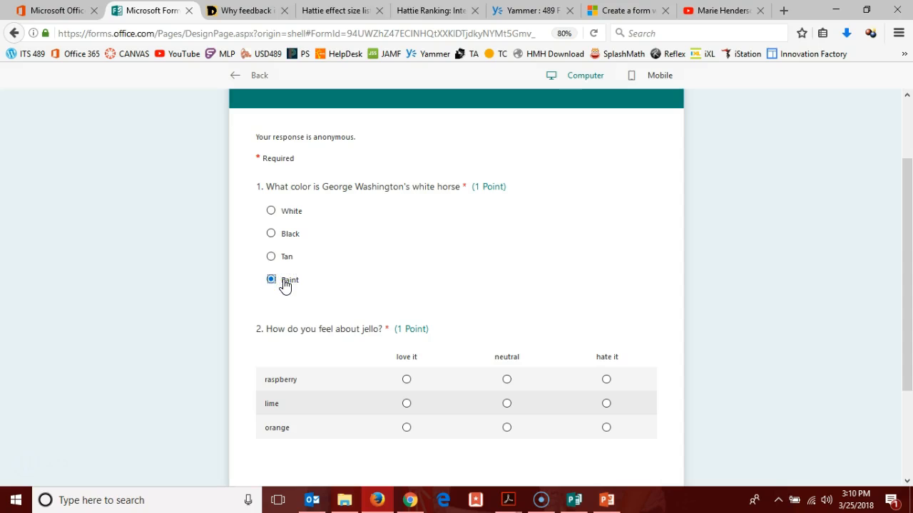
pyautogui.scroll(-3)
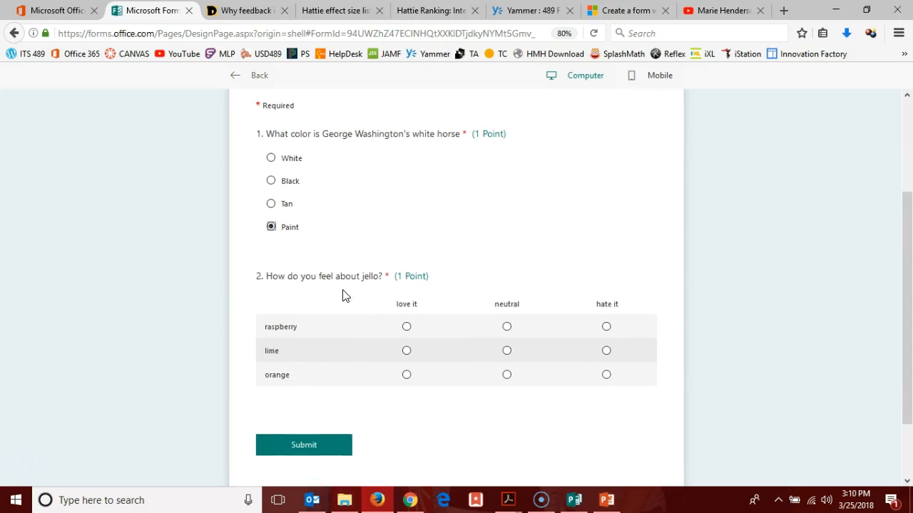
pyautogui.scroll(-3)
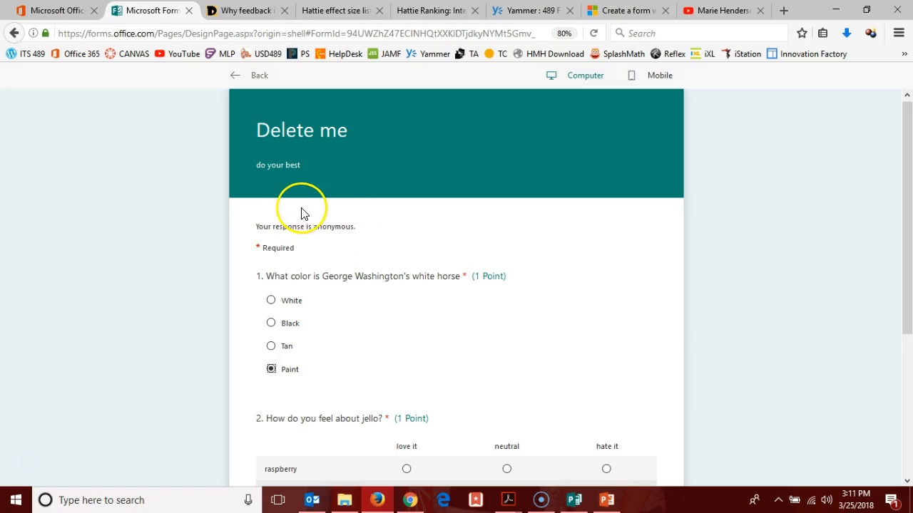
pyautogui.moveTo(22, 470)
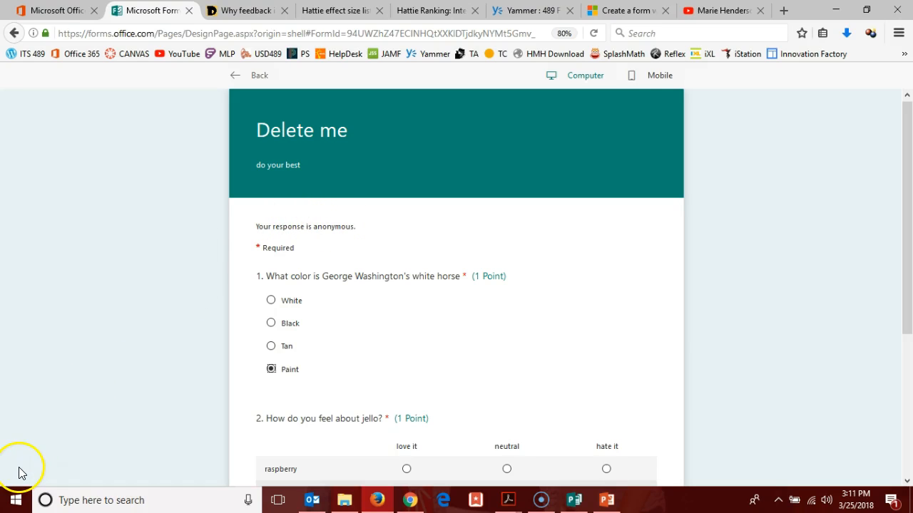